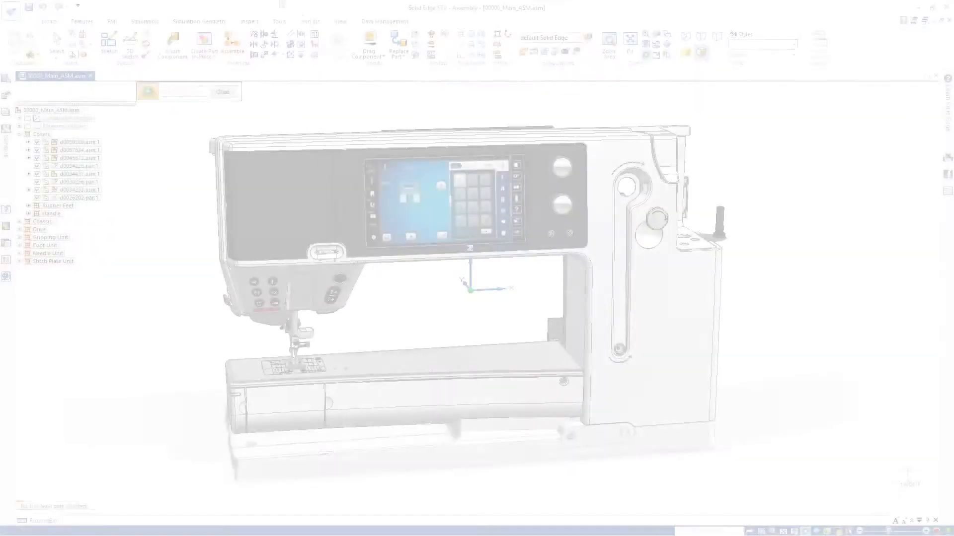
Step: Export the sewing machine assembly from Solid Edge as a QuadriSpace file at 50 - Medium quality
{"action": "left_click", "coordinate": [13, 44]}
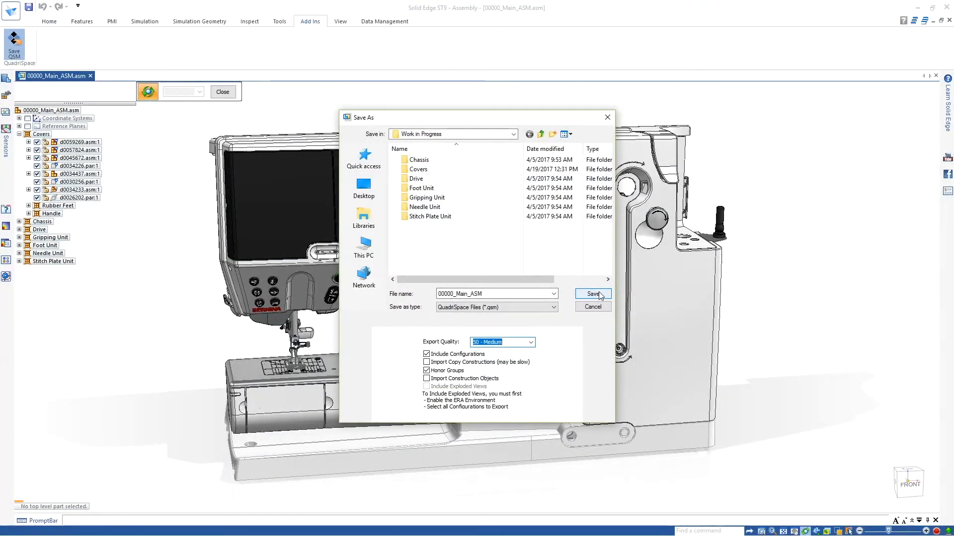
{"action": "left_click", "coordinate": [591, 294]}
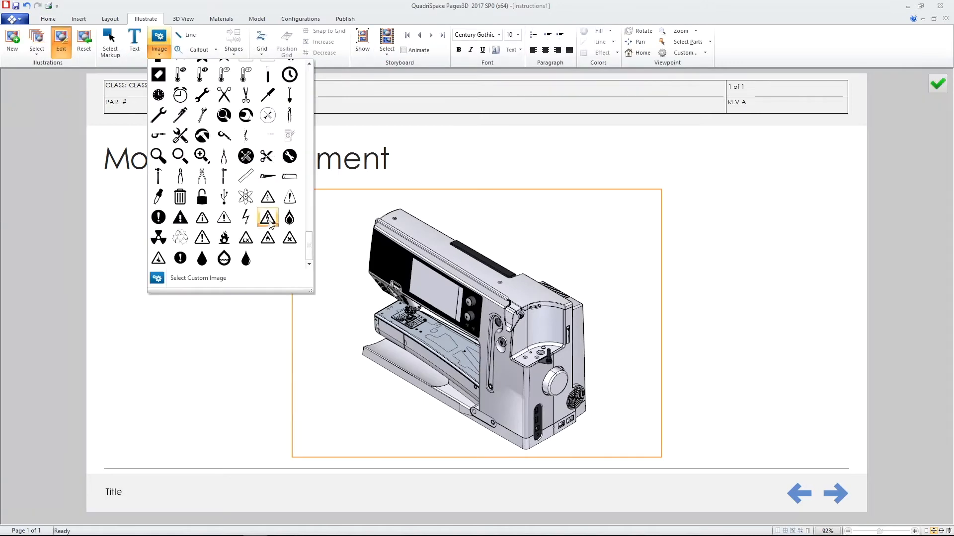
Step: Highlight the machine cover in red and place a stock arrow image on the Motor Replacement illustration
{"action": "left_click", "coordinate": [245, 218]}
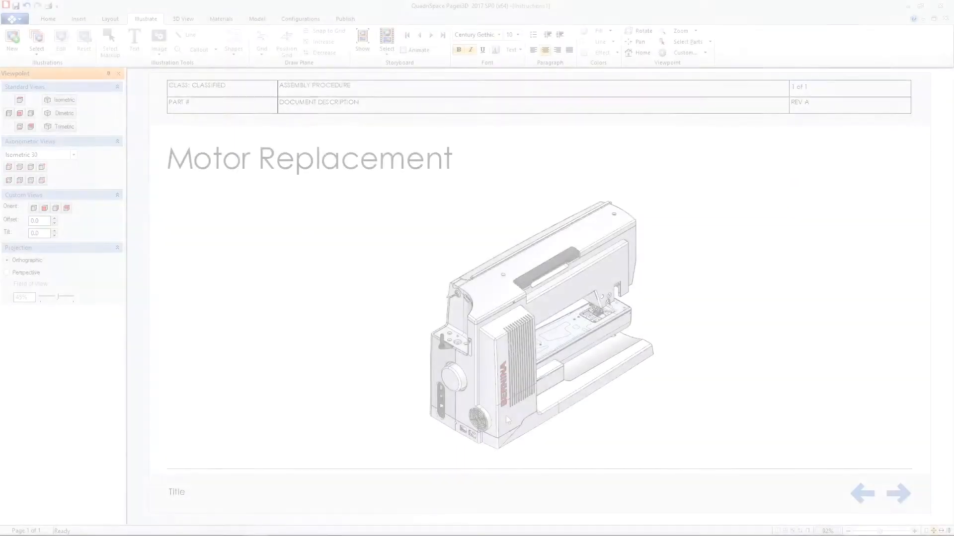
{"action": "left_click", "coordinate": [538, 322]}
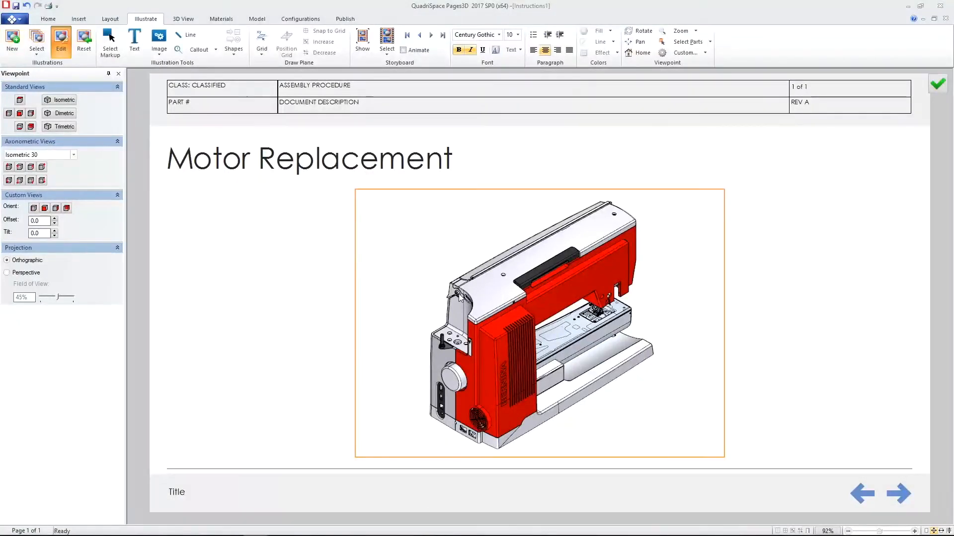
{"action": "left_click", "coordinate": [159, 39]}
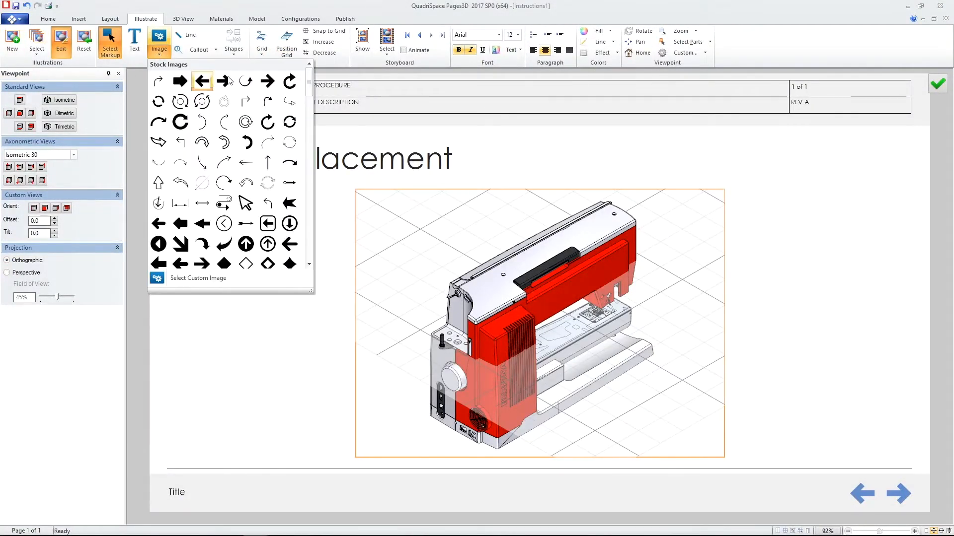
{"action": "left_click", "coordinate": [201, 79]}
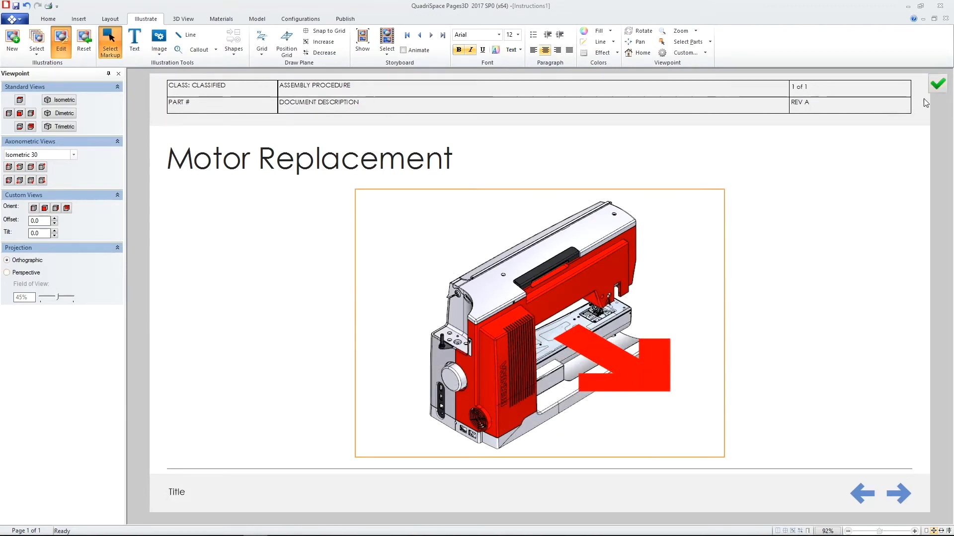
{"action": "left_click", "coordinate": [78, 19]}
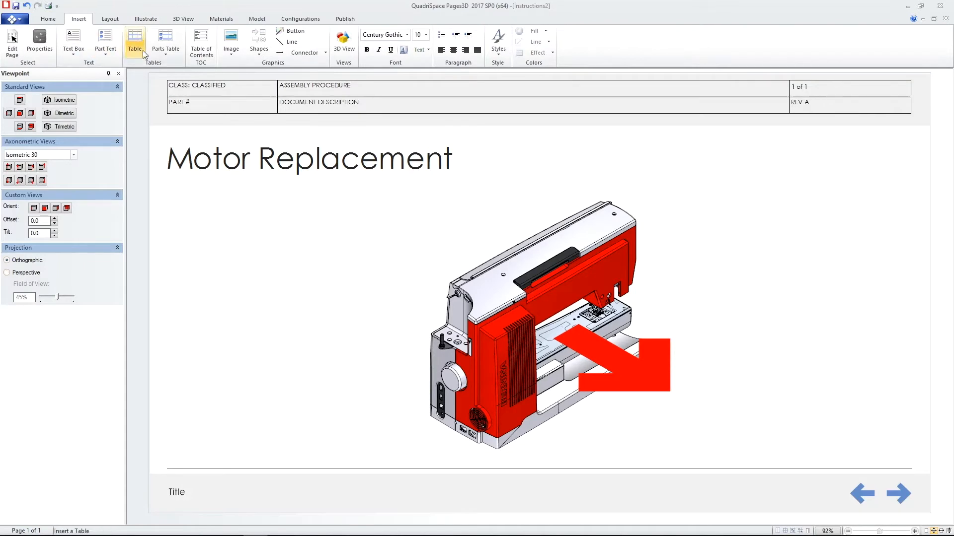
Step: Insert an Illustration Table interacting with view 3D(3) and the Preparation storyboard
{"action": "left_click", "coordinate": [165, 44]}
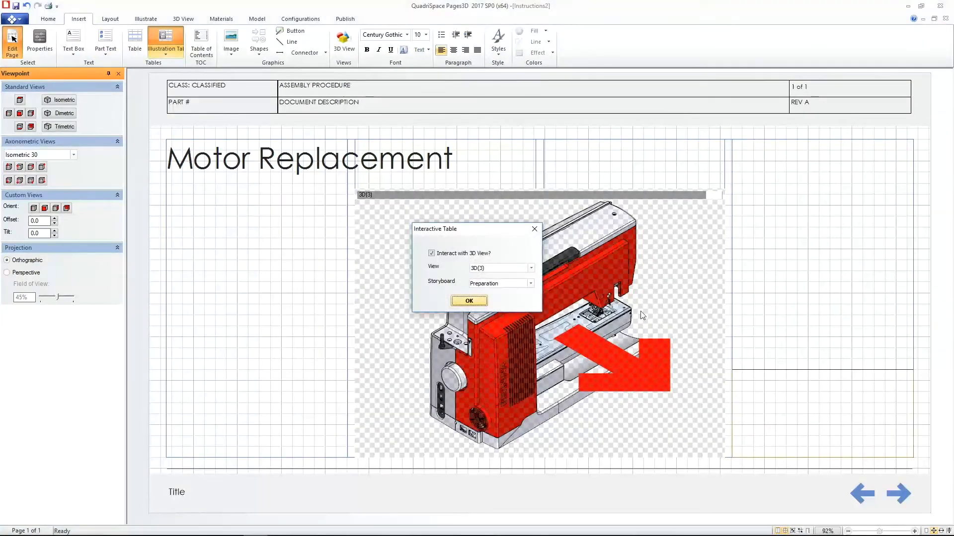
{"action": "left_click", "coordinate": [468, 301]}
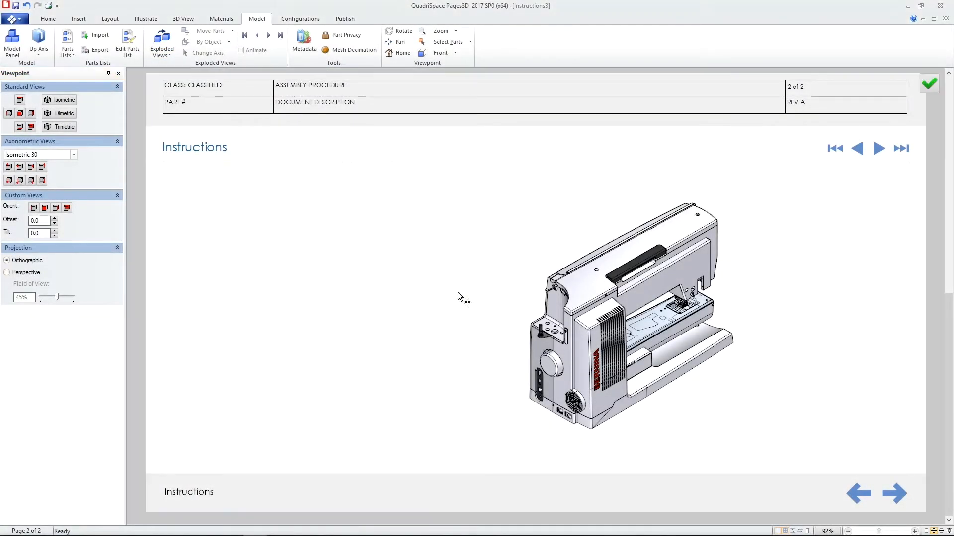
Step: Zoom in and step the storyboard through Remove Fan and Remove Belt Gear to Unscrew Motor
{"action": "left_click", "coordinate": [209, 30]}
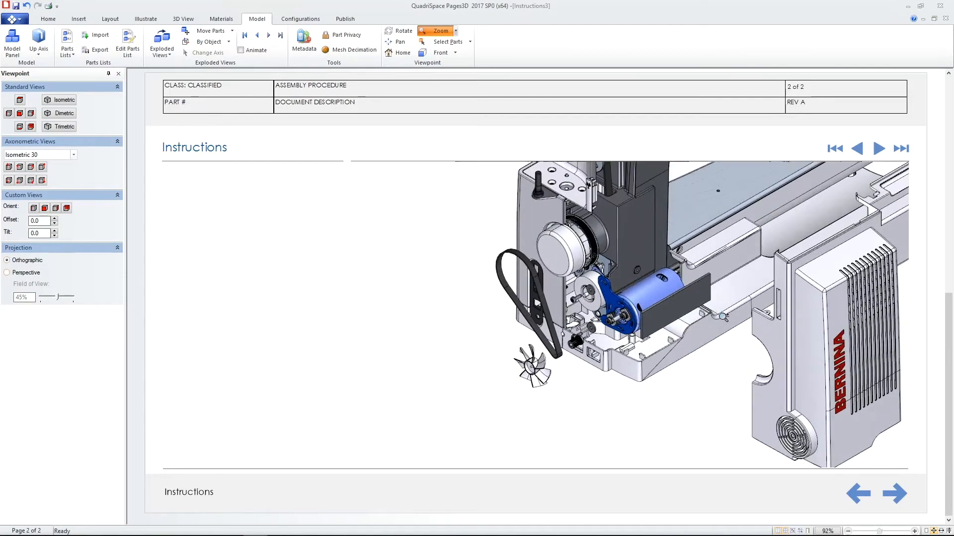
{"action": "left_click", "coordinate": [878, 148]}
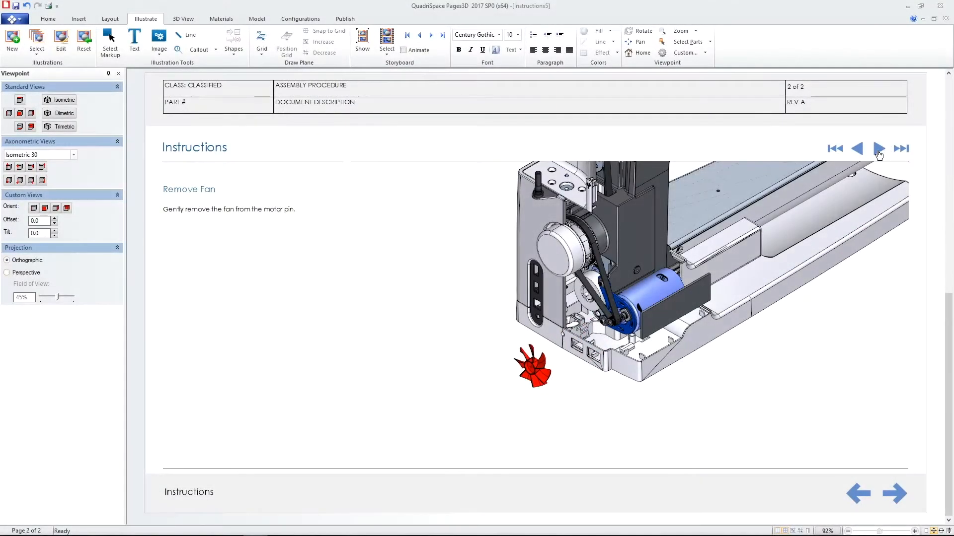
{"action": "left_click", "coordinate": [877, 148]}
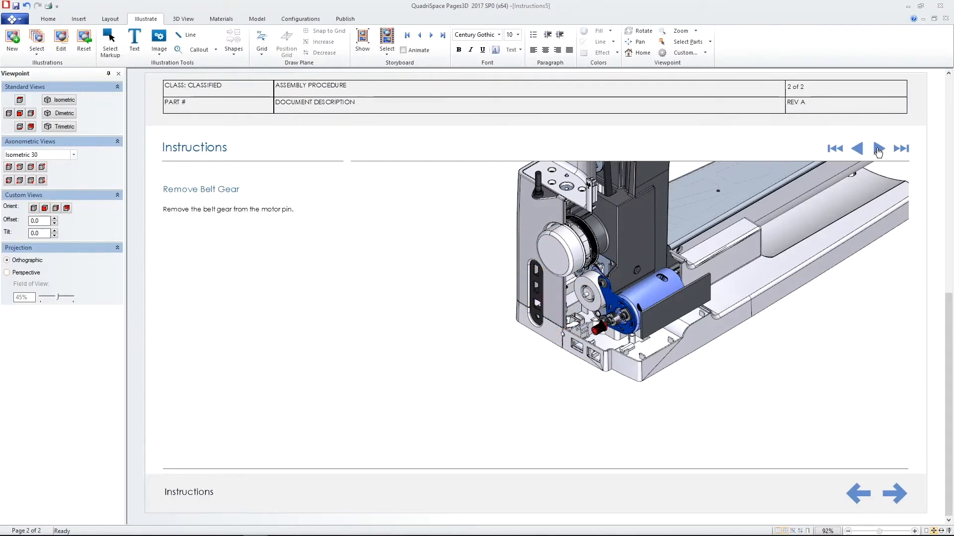
{"action": "left_click", "coordinate": [878, 148]}
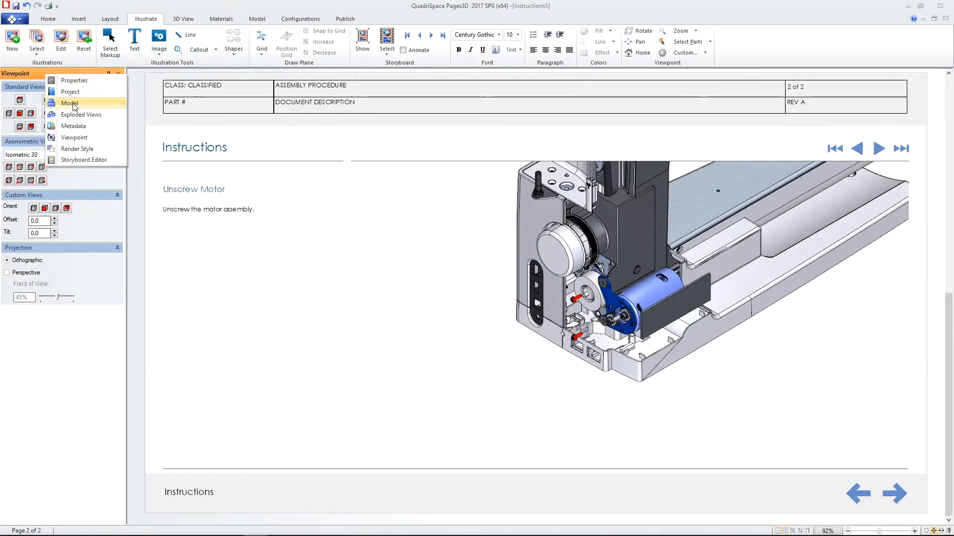
Step: Create a new configuration named 'Motor' from the motor assembly in the Model panel
{"action": "left_click", "coordinate": [68, 103]}
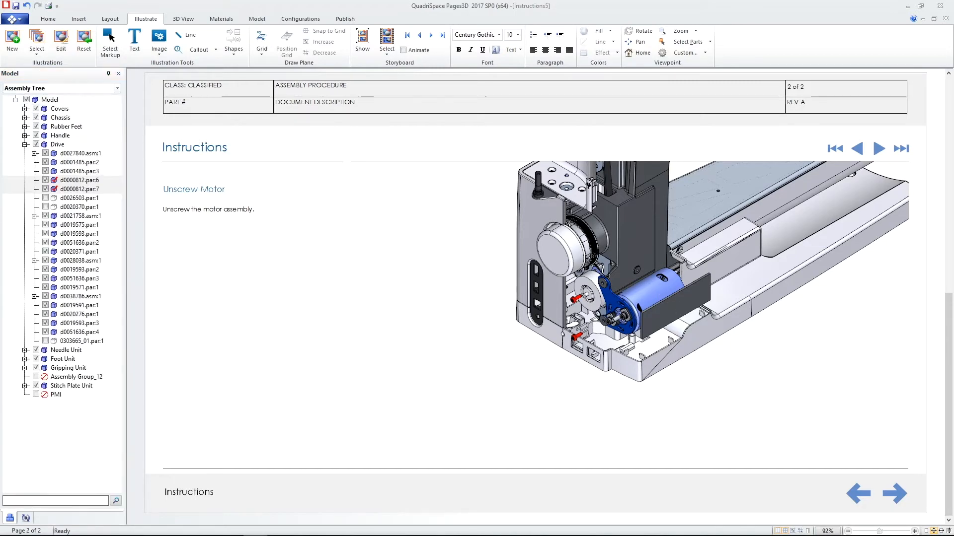
{"action": "left_click", "coordinate": [79, 152]}
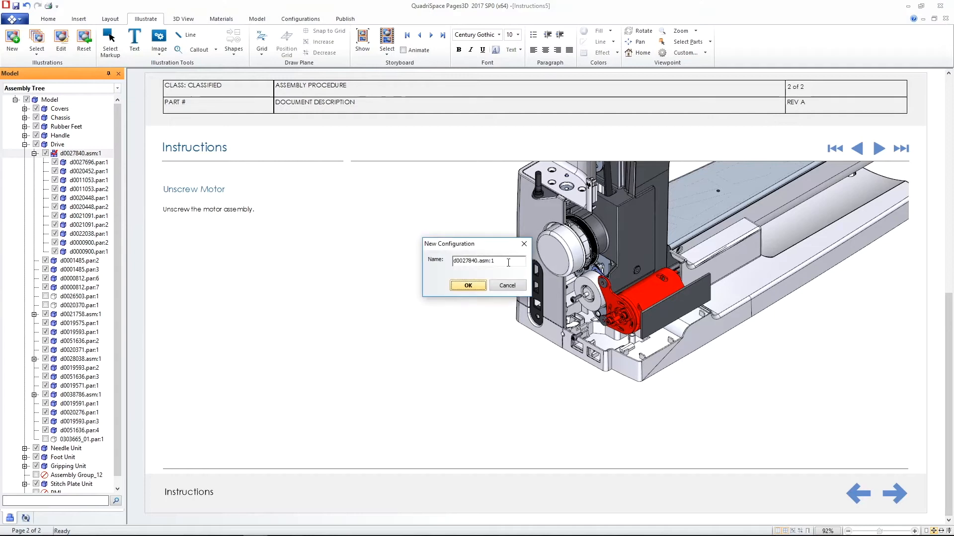
{"action": "type", "text": "Motor"}
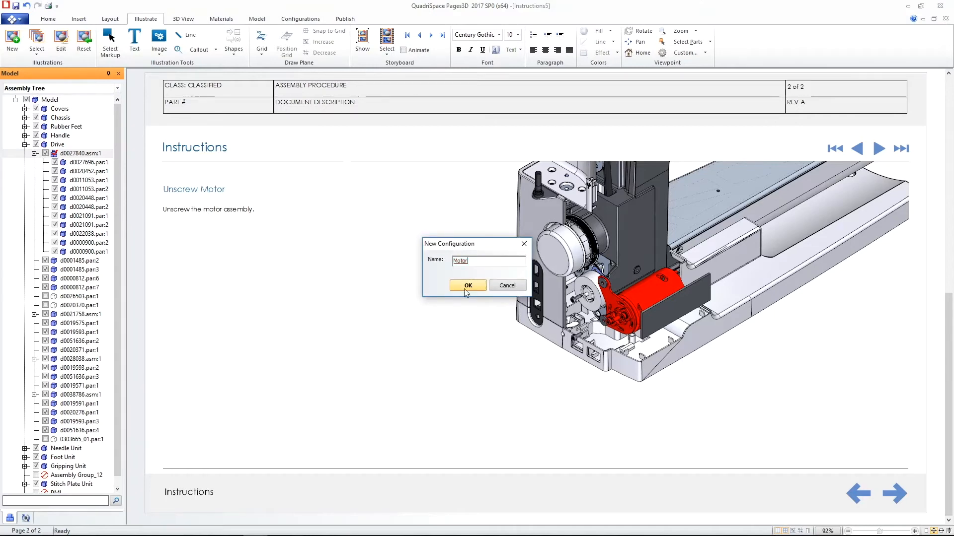
{"action": "left_click", "coordinate": [467, 285]}
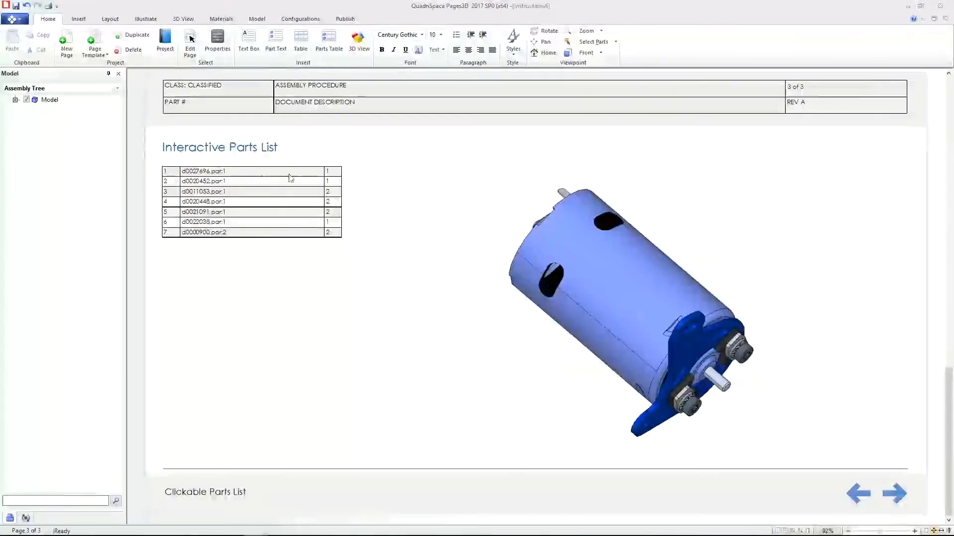
Step: Explode the motor by pulling the screws and washers away with Move Parts
{"action": "left_click", "coordinate": [251, 180]}
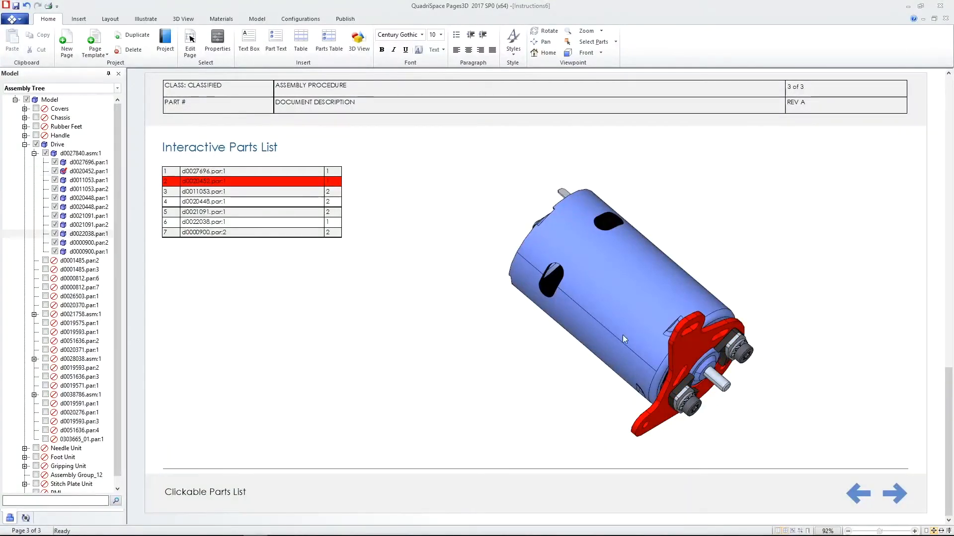
{"action": "left_click", "coordinate": [257, 19]}
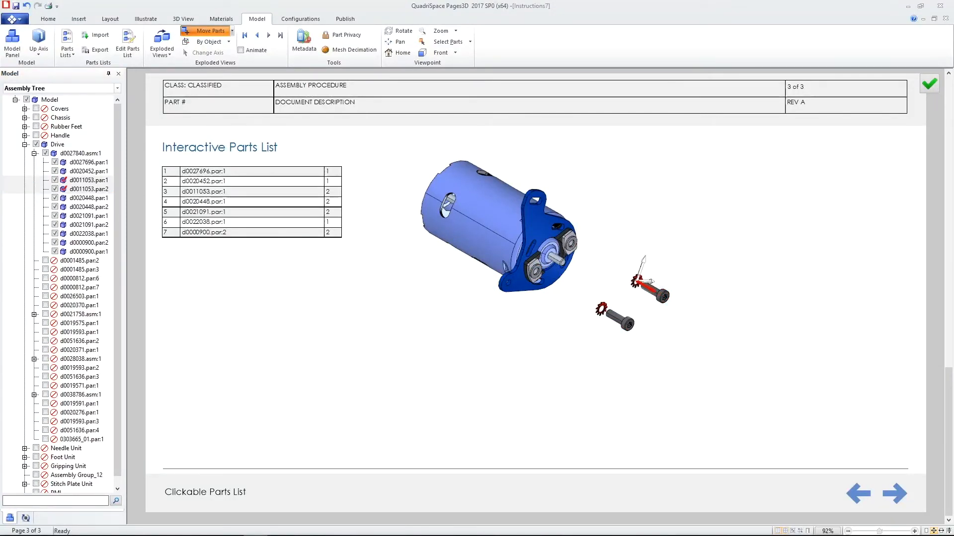
{"action": "left_click", "coordinate": [894, 493]}
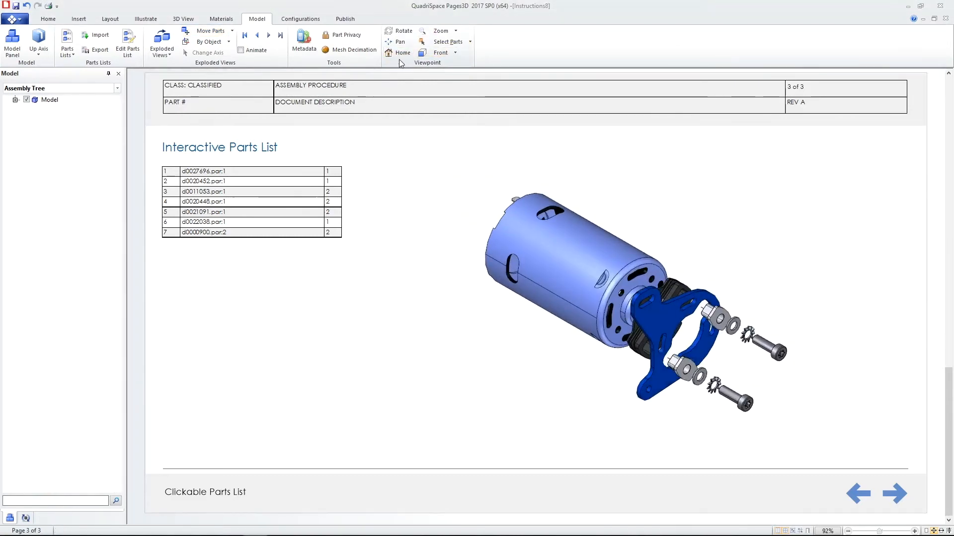
Step: Pick the exploded-view storyboard and test the Collapse and Exploded buttons on the motor view
{"action": "left_click", "coordinate": [145, 19]}
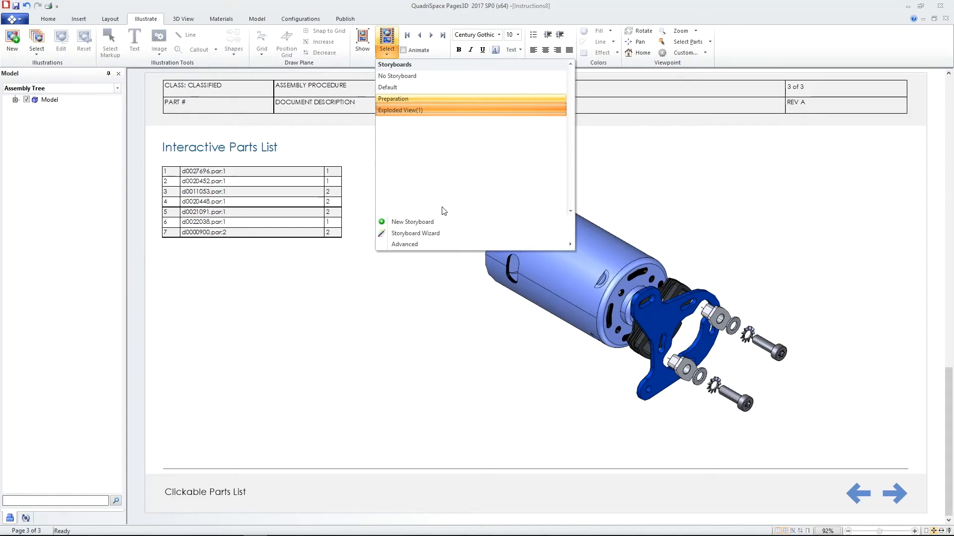
{"action": "left_click", "coordinate": [412, 222]}
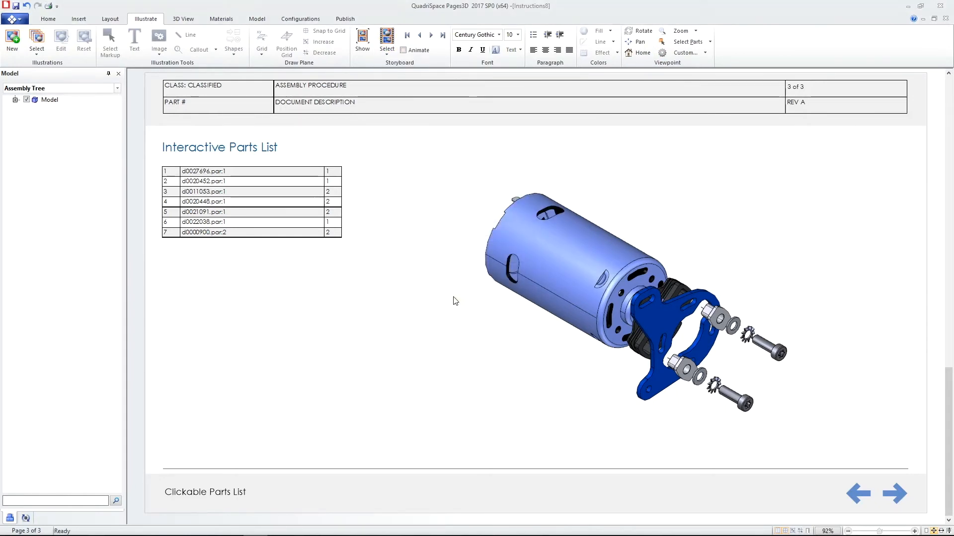
{"action": "left_click", "coordinate": [770, 150]}
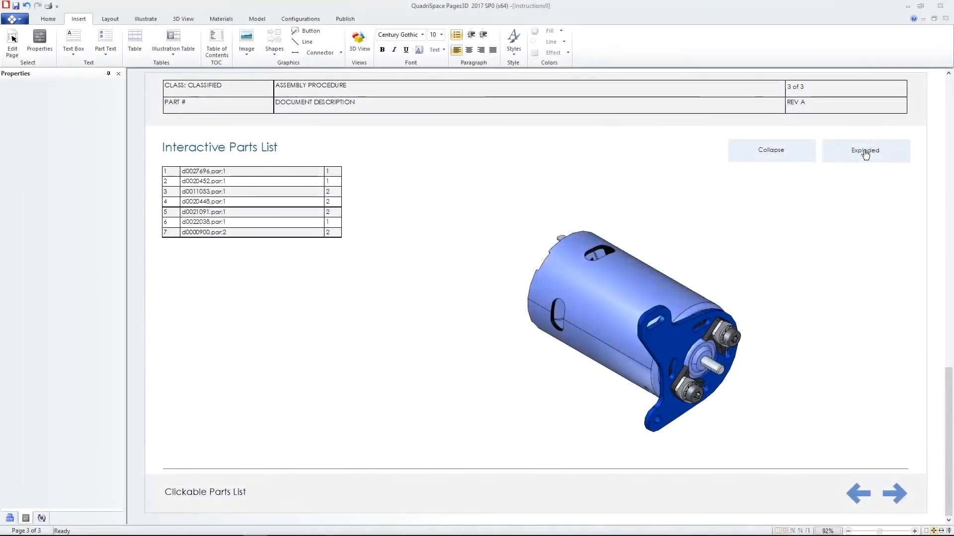
{"action": "left_click", "coordinate": [864, 150]}
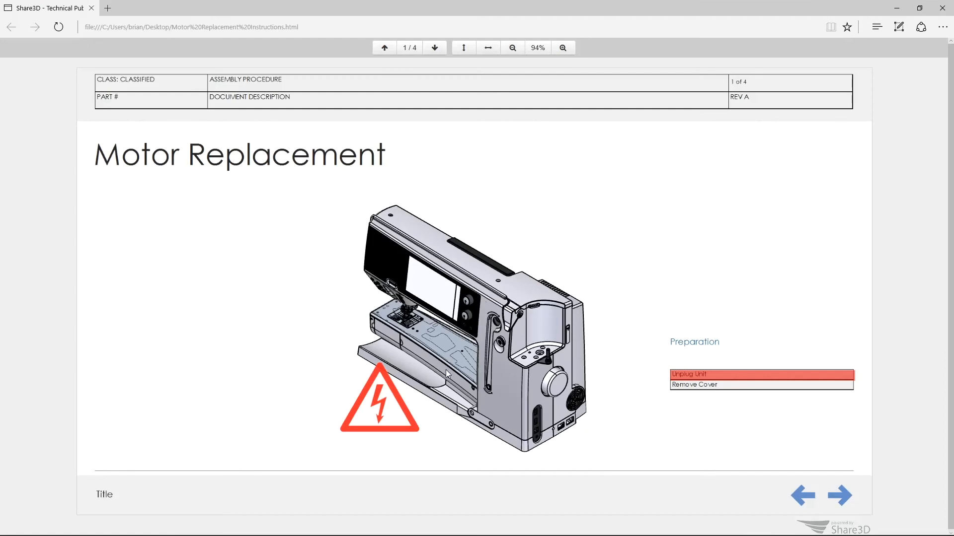
Step: Play the Unplug Unit and Remove Cover steps, then move to the next manual page
{"action": "left_click", "coordinate": [687, 374]}
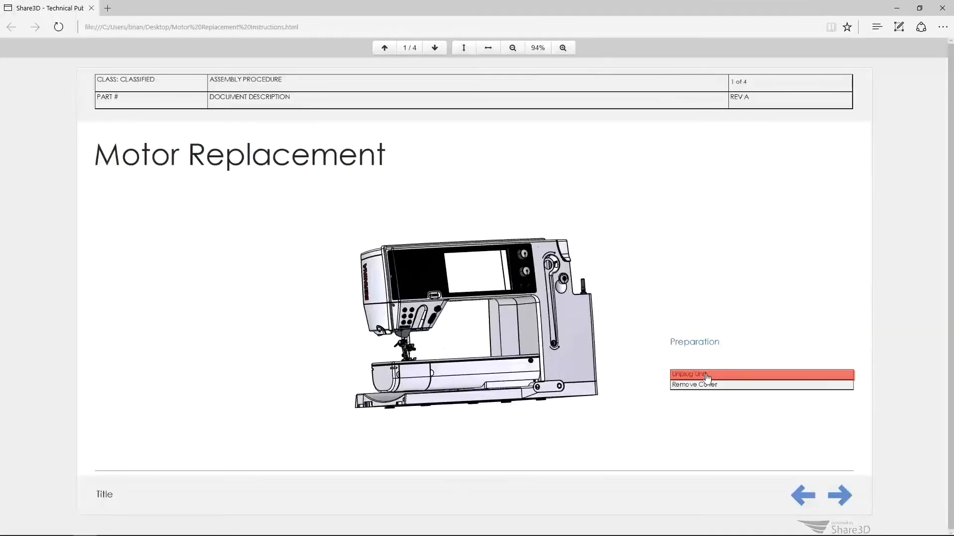
{"action": "left_click", "coordinate": [694, 384]}
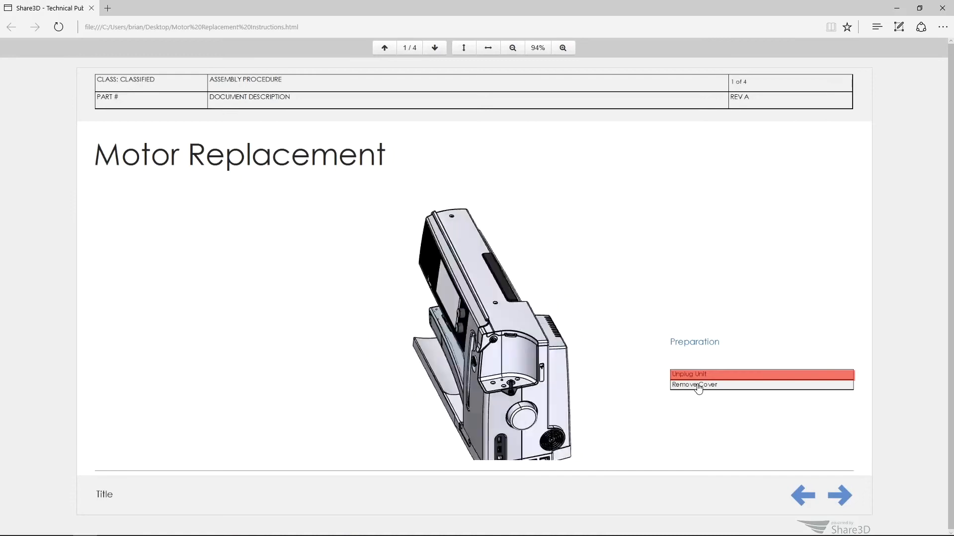
{"action": "left_click", "coordinate": [434, 48]}
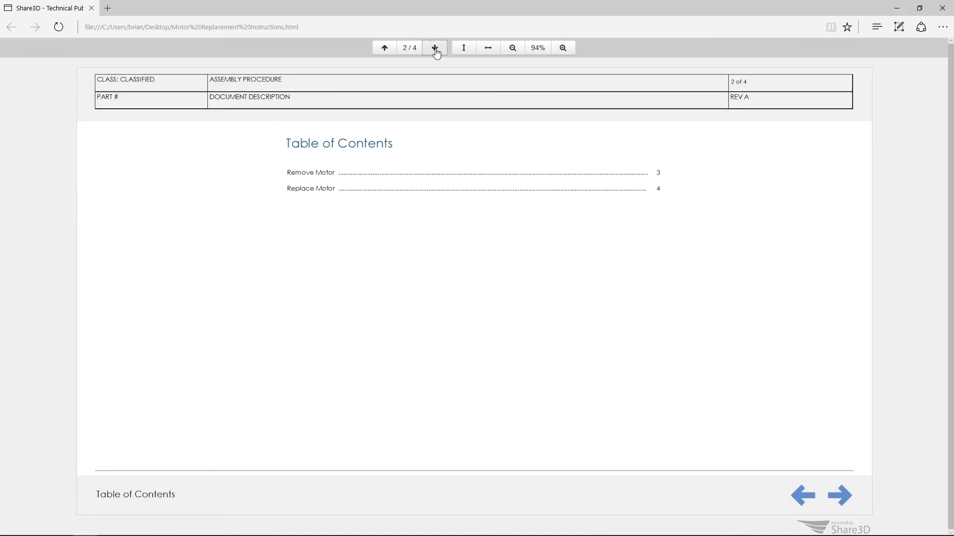
{"action": "mouse_move", "coordinate": [322, 177]}
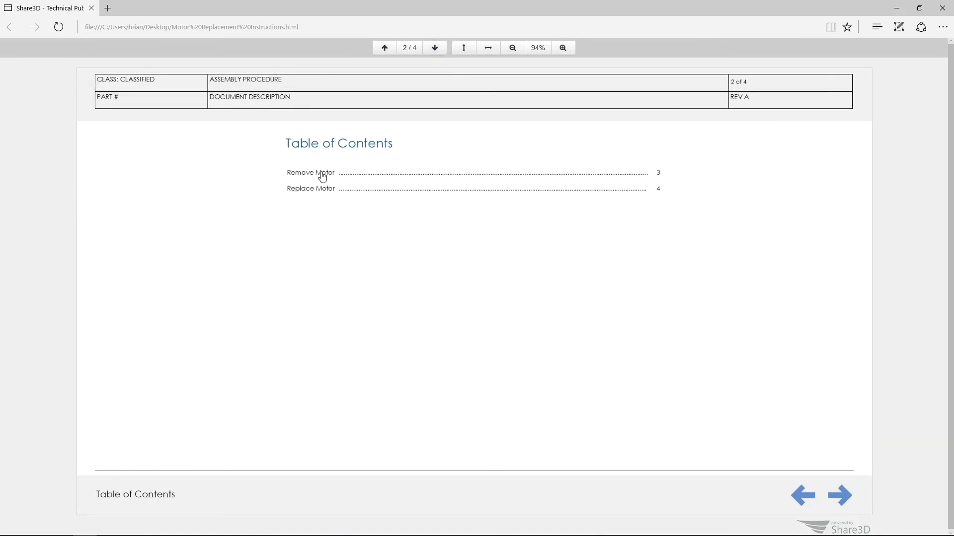
Step: Jump to Remove Motor and step through Remove Belt, Unscrew Motor and Remove Washers
{"action": "left_click", "coordinate": [838, 495]}
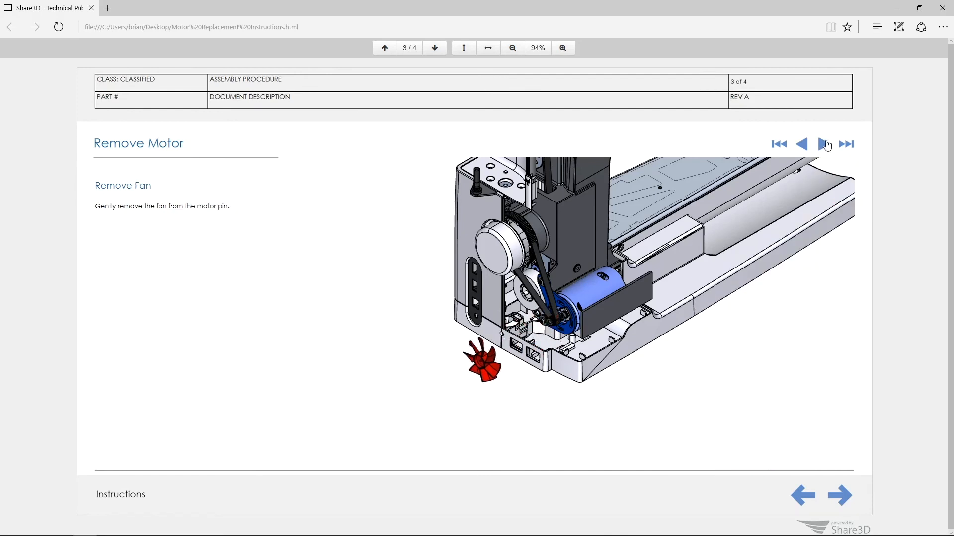
{"action": "left_click", "coordinate": [825, 144]}
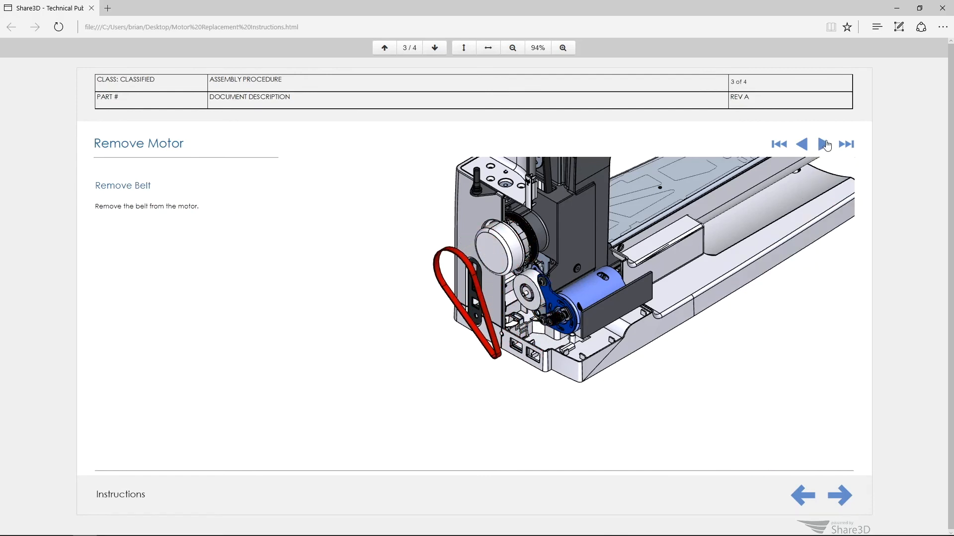
{"action": "left_click", "coordinate": [824, 144]}
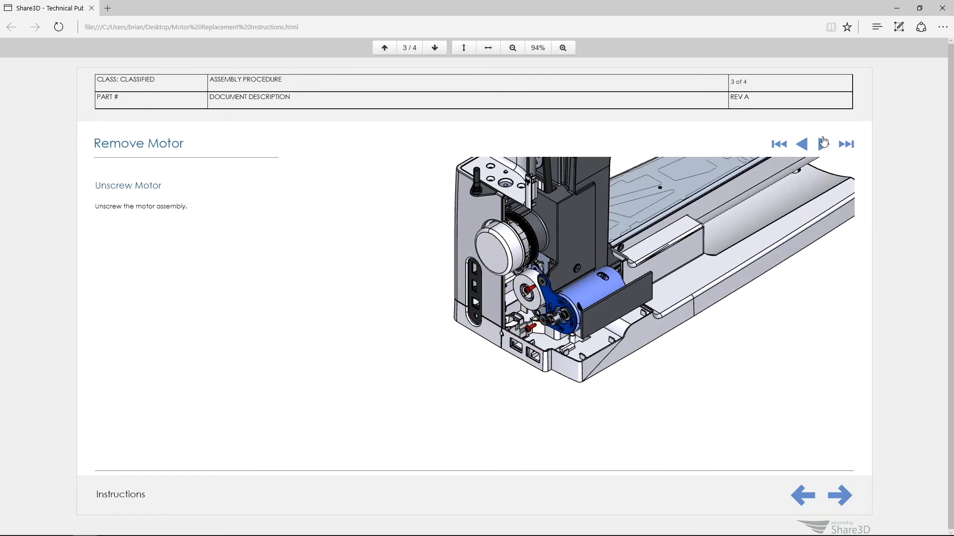
{"action": "left_click", "coordinate": [823, 144]}
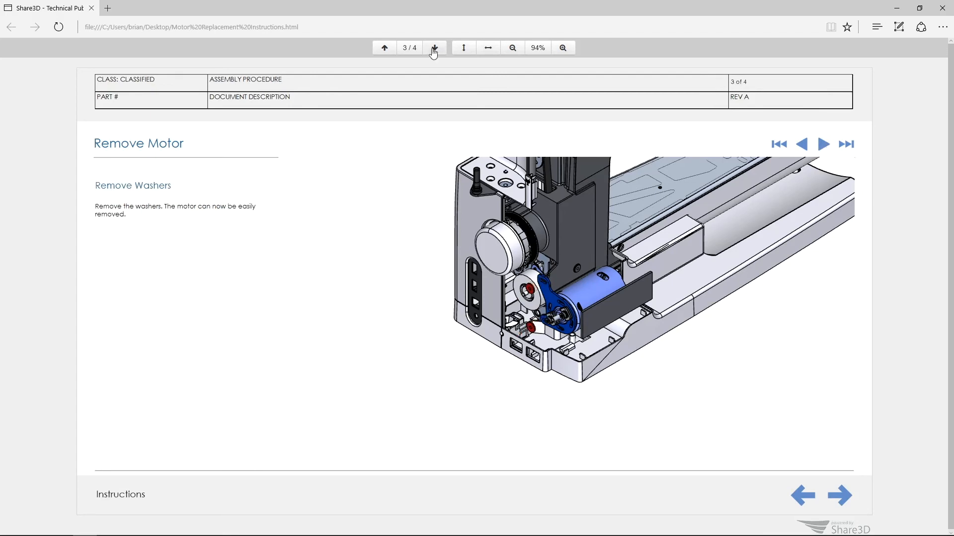
Step: On the Replace Motor page, collapse the exploded motor assembly and explode it again
{"action": "left_click", "coordinate": [434, 48]}
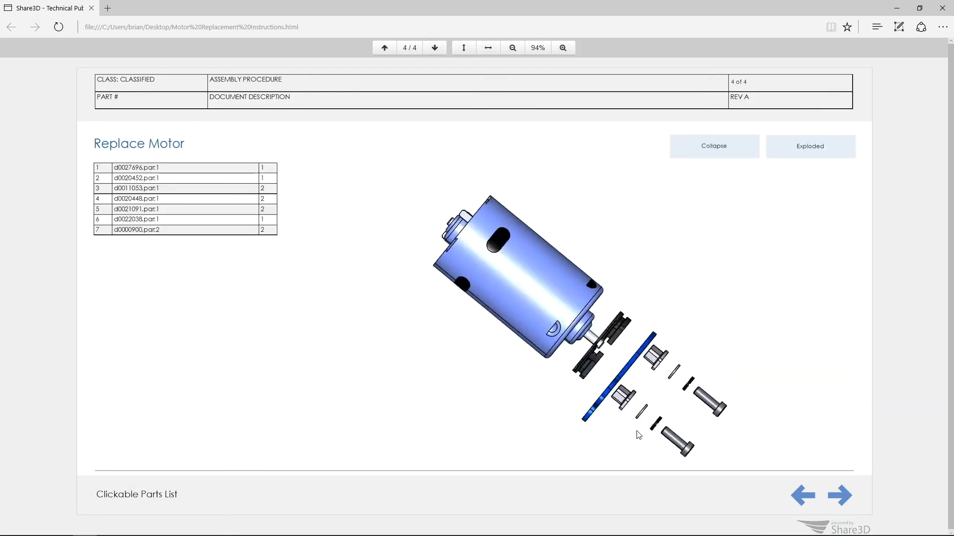
{"action": "left_click", "coordinate": [713, 146]}
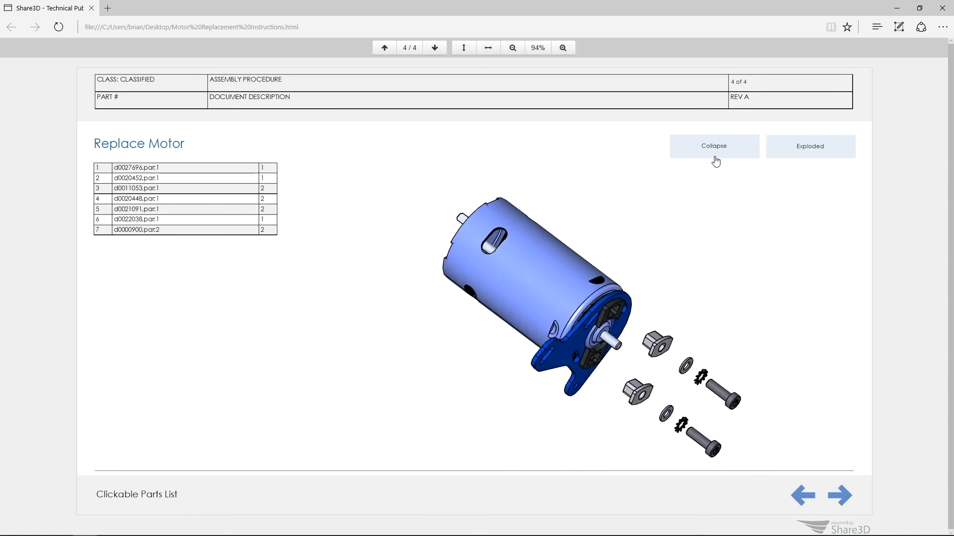
{"action": "left_click", "coordinate": [810, 146]}
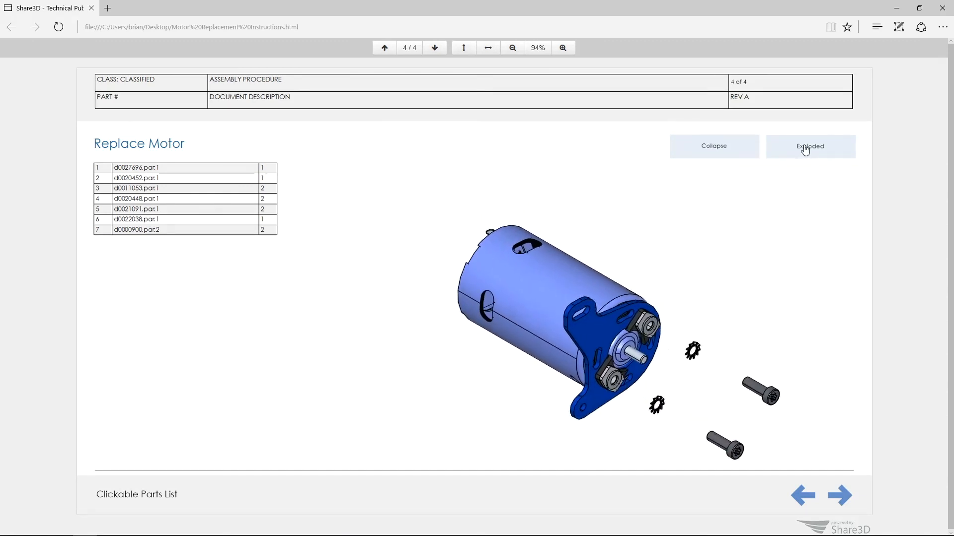